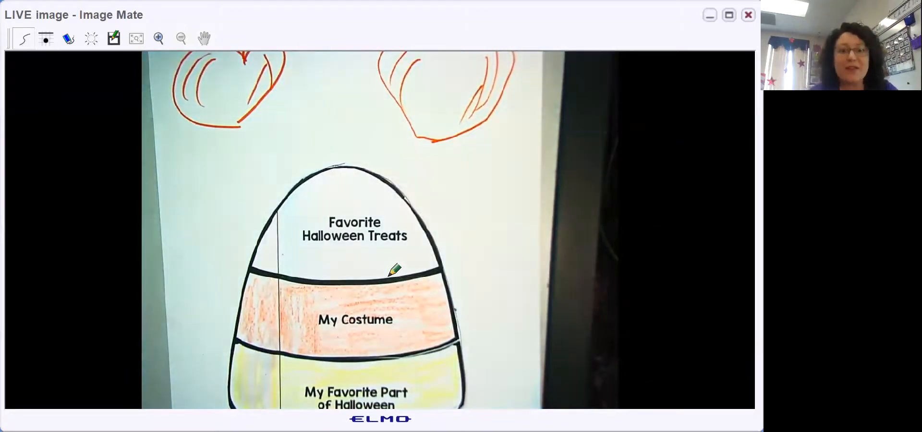
mouse_move(479, 263)
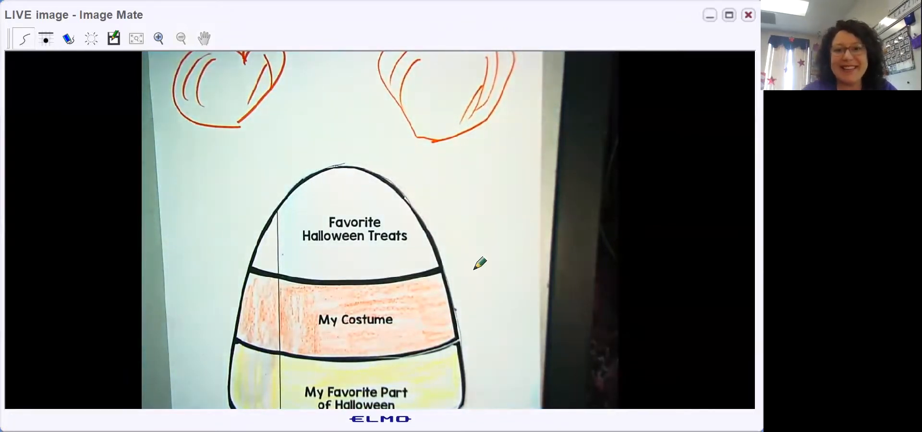